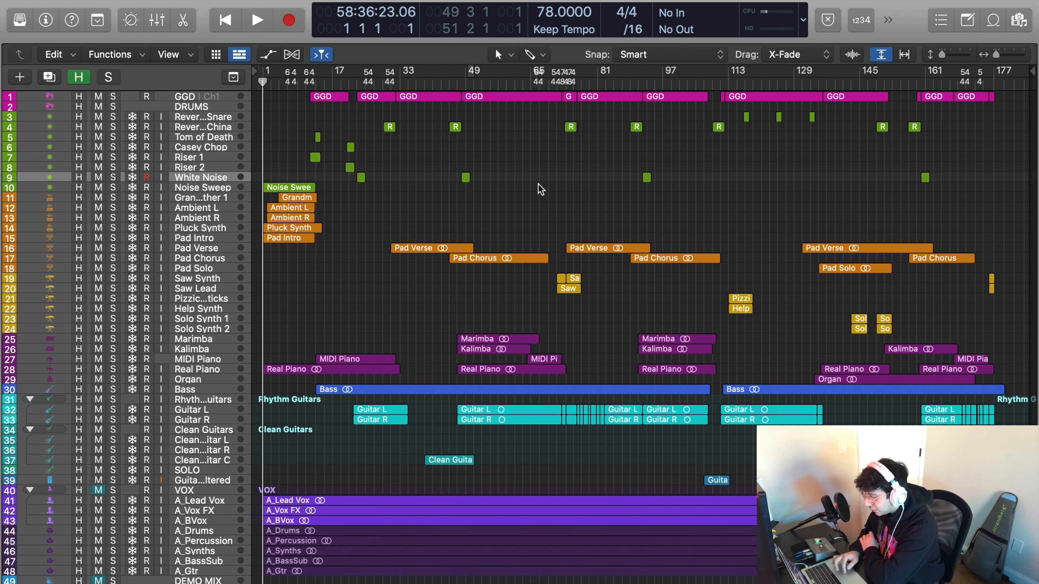
# Step: Play the song through its middle section and stop playback just past bar 49
pyautogui.scroll(-3)
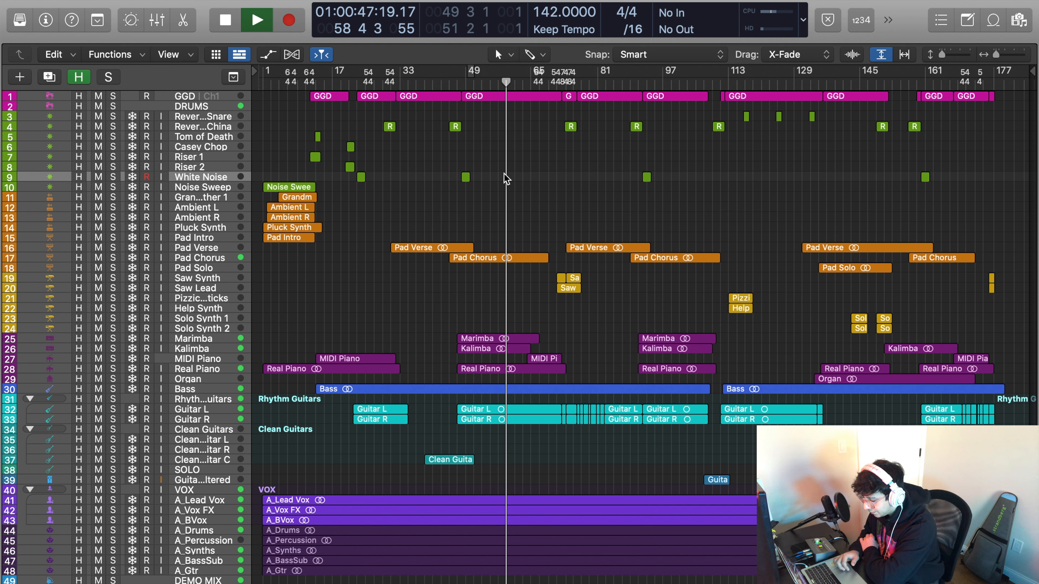
pyautogui.click(258, 21)
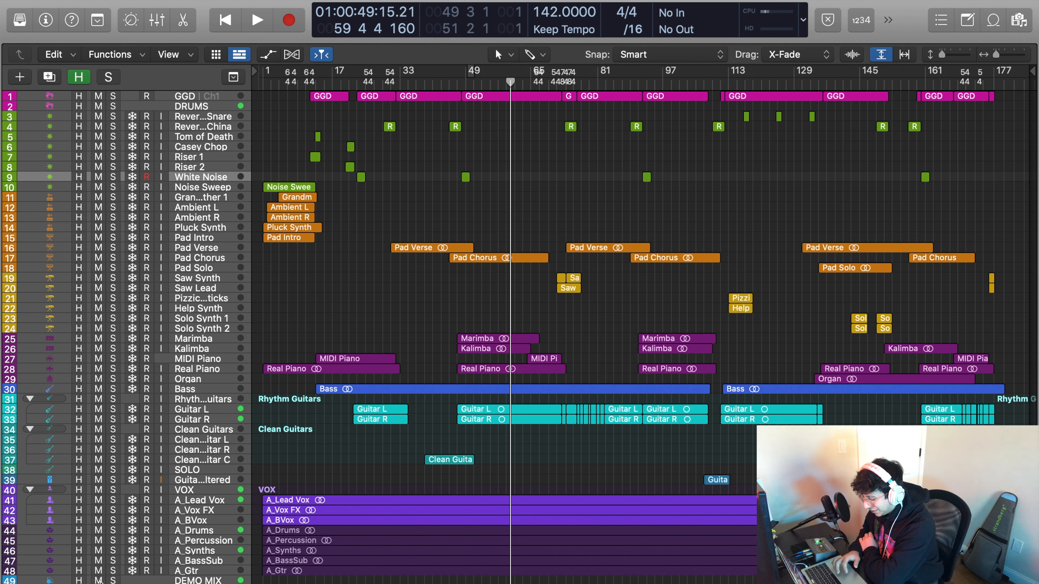
pyautogui.click(98, 490)
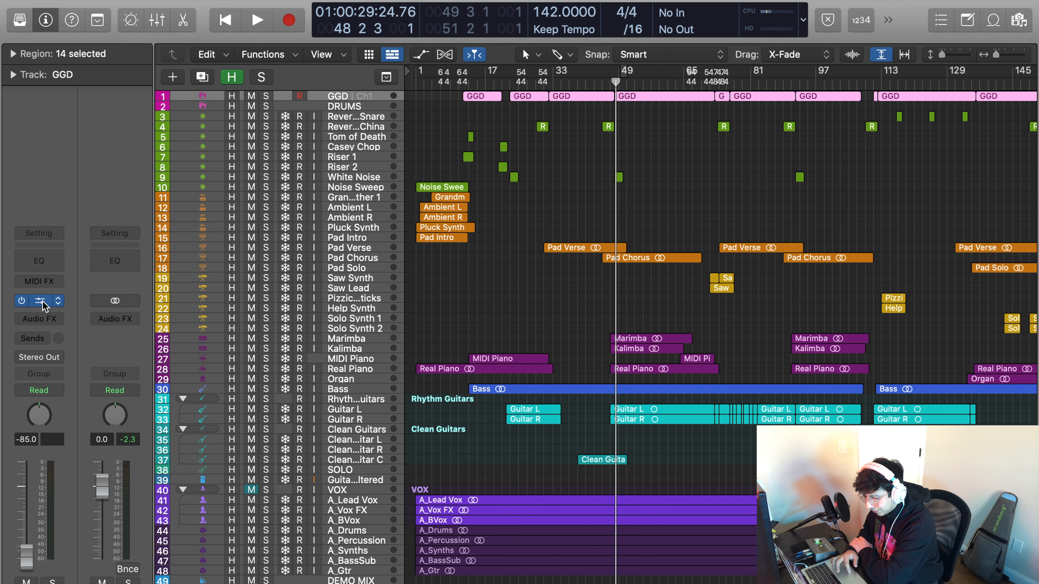
pyautogui.click(37, 301)
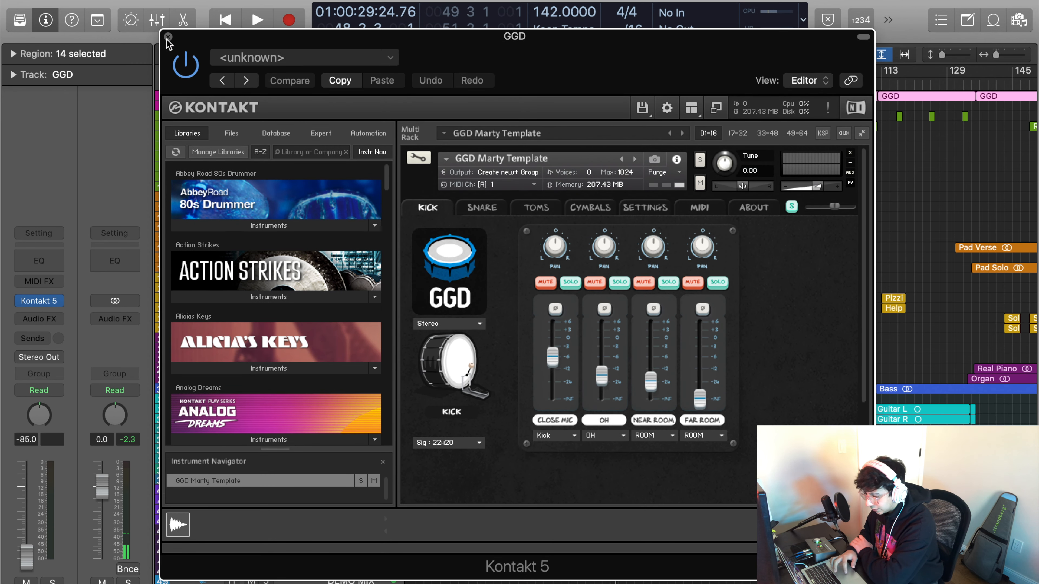
pyautogui.click(168, 35)
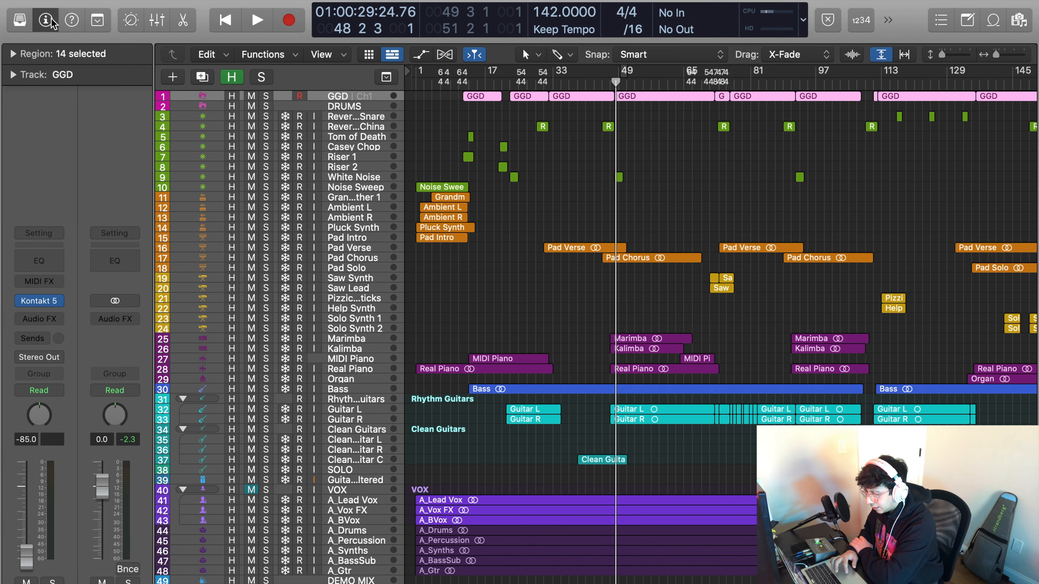
pyautogui.click(45, 20)
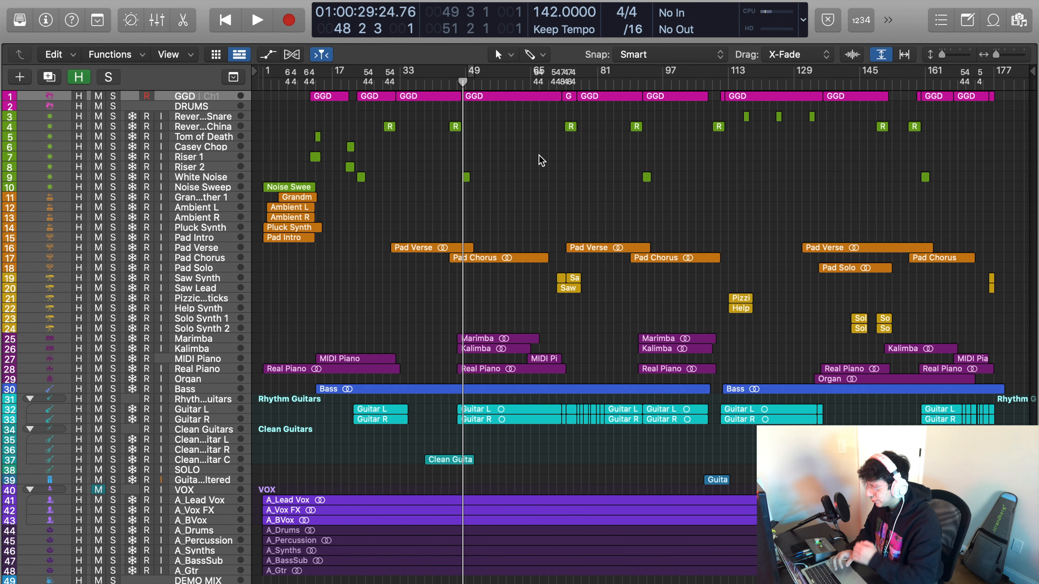
pyautogui.moveTo(541, 127)
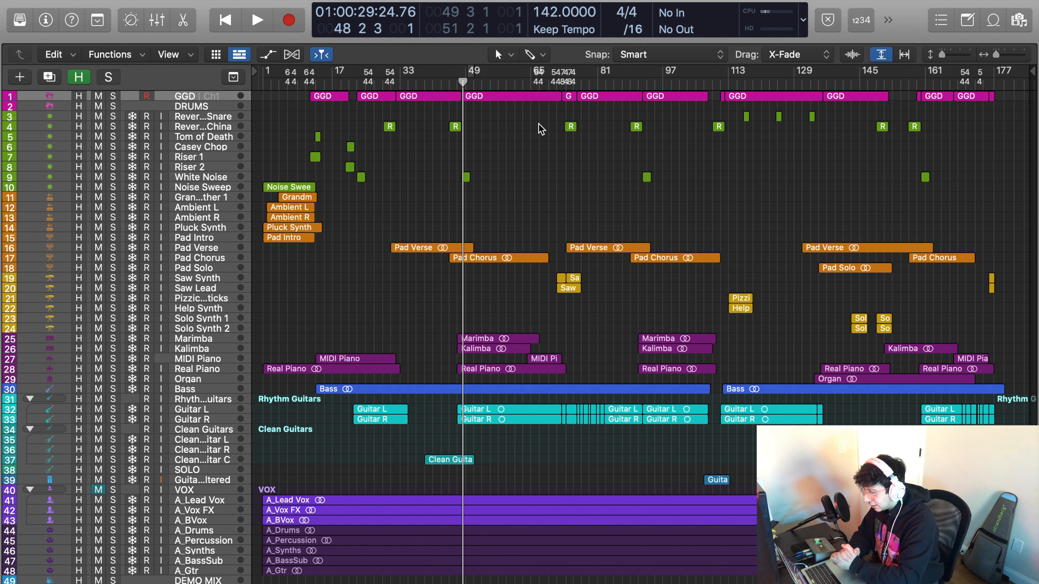
pyautogui.moveTo(721, 195)
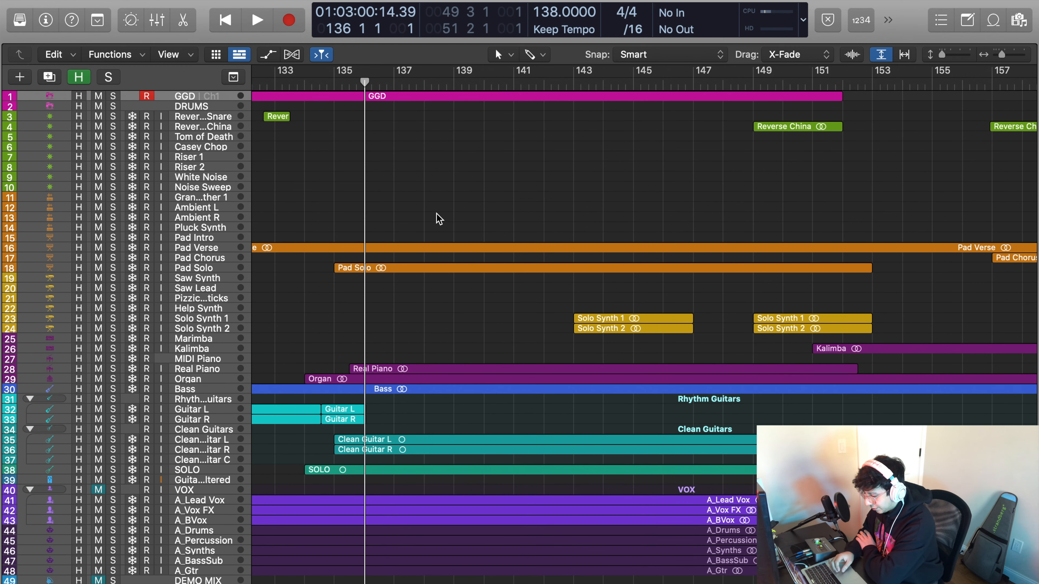
pyautogui.moveTo(303, 519)
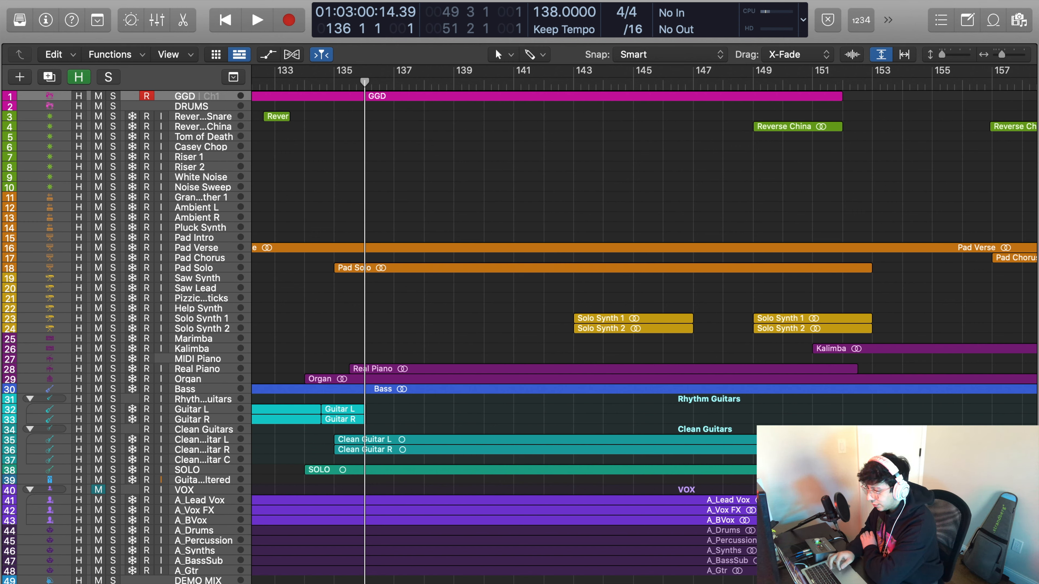
pyautogui.click(108, 77)
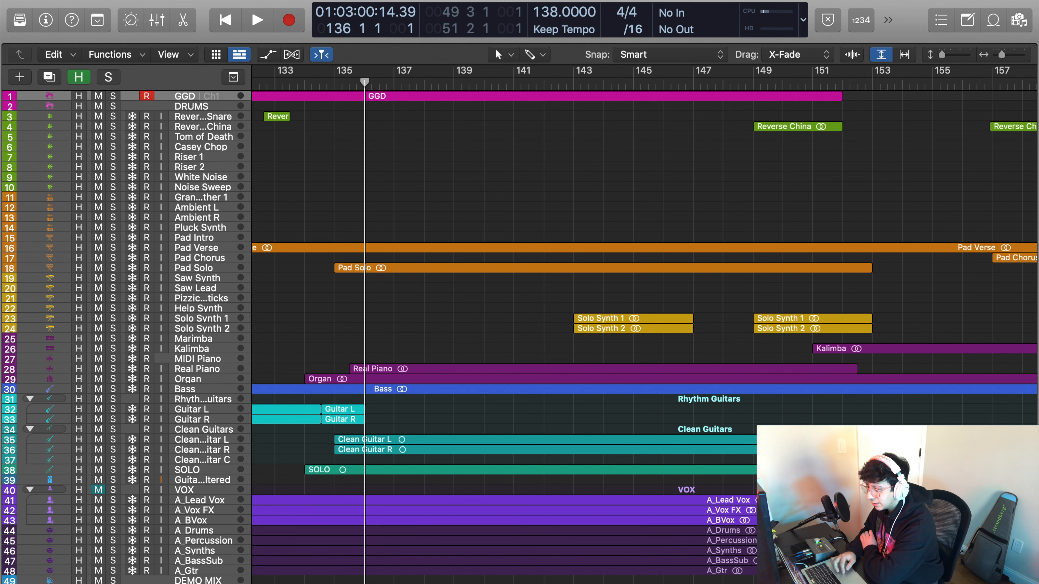
pyautogui.scroll(-3)
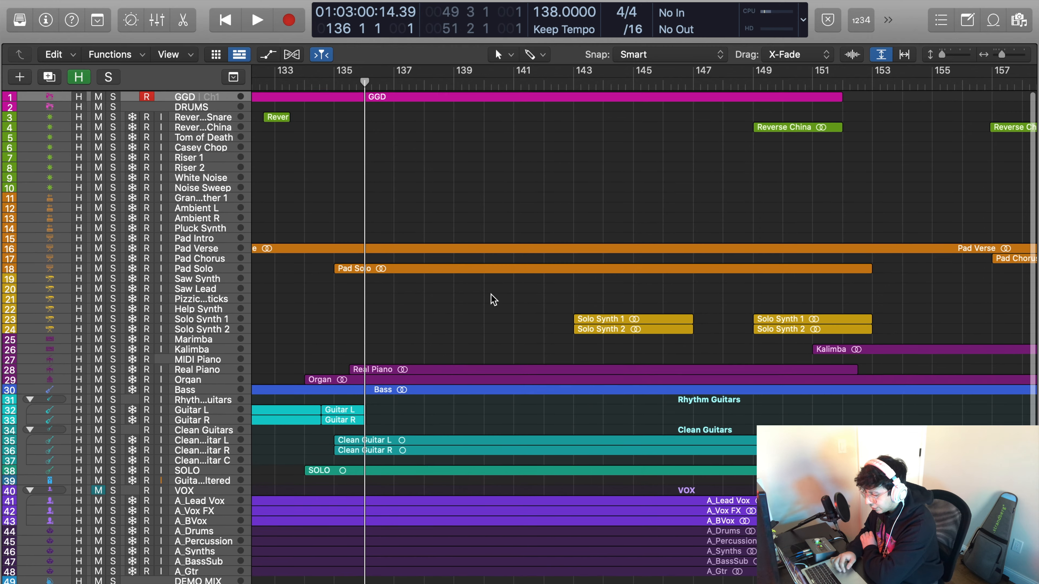
# Step: Scroll the Tracks area while the song plays on toward bar 144
pyautogui.scroll(-3)
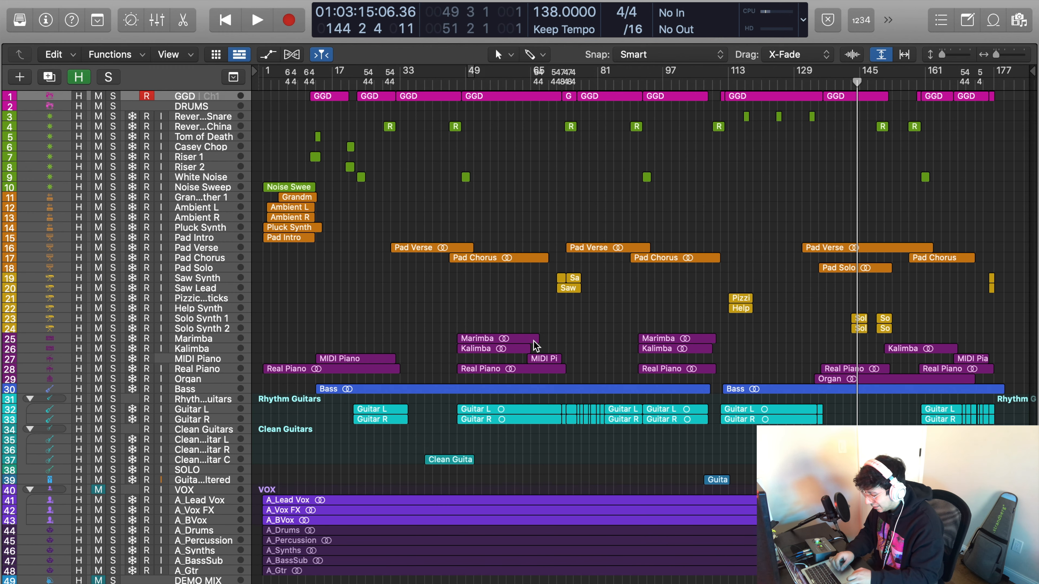
pyautogui.moveTo(512, 233)
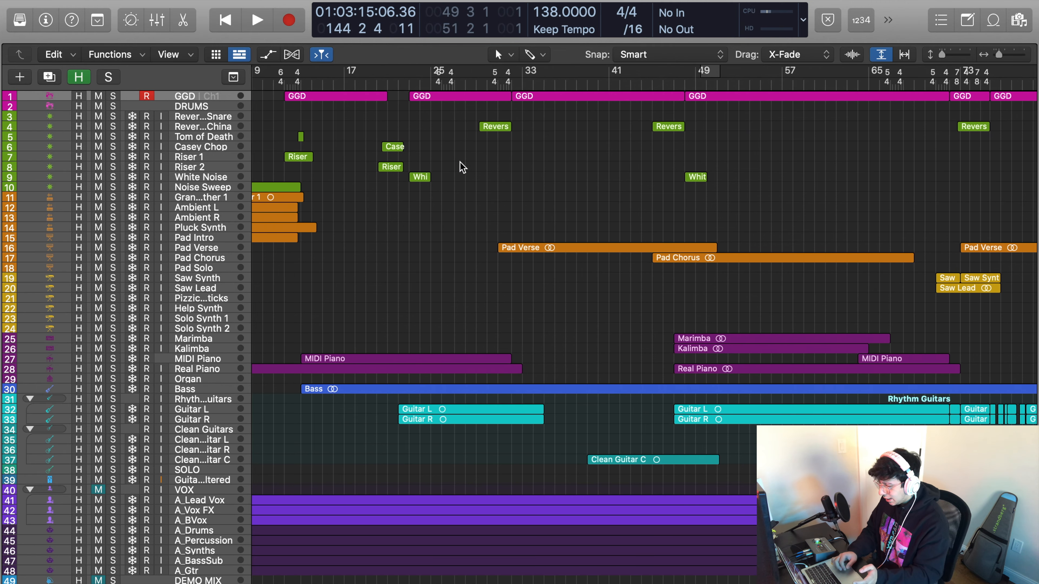
# Step: Scroll the timeline left to bring the opening bars at bar 1 into view
pyautogui.hscroll(-3)
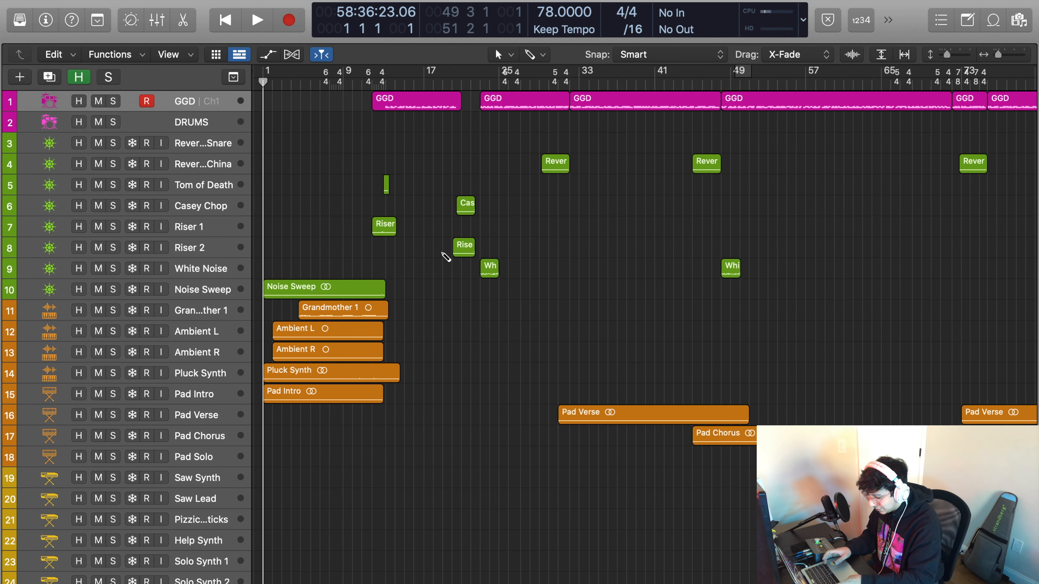
pyautogui.scroll(-3)
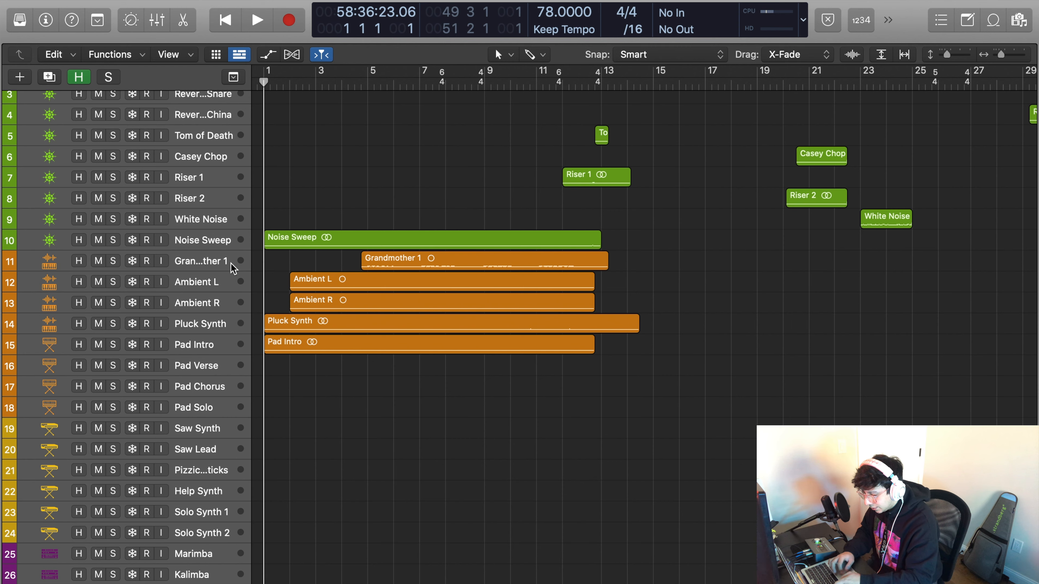
pyautogui.click(257, 20)
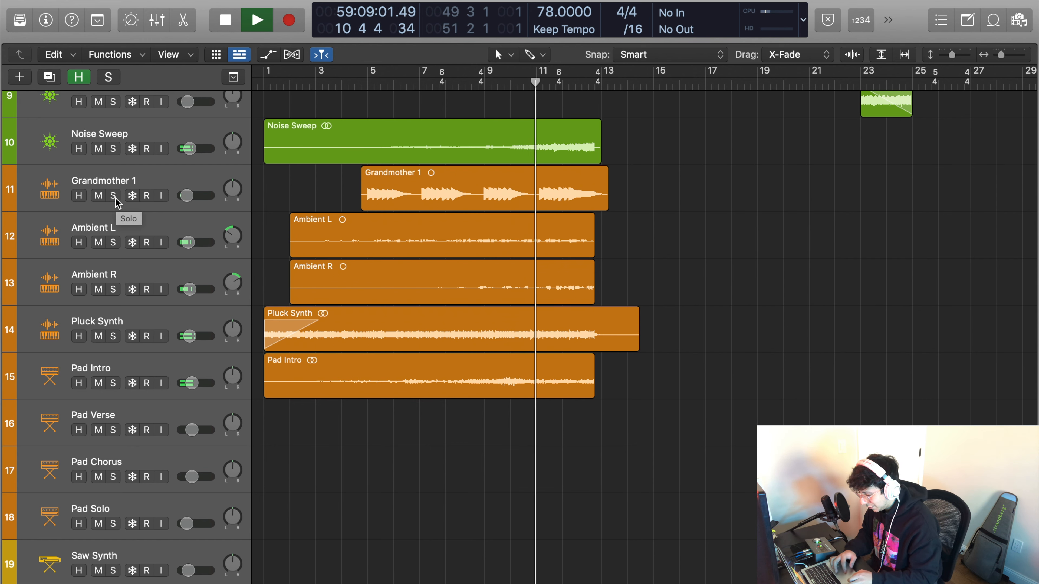
pyautogui.click(112, 196)
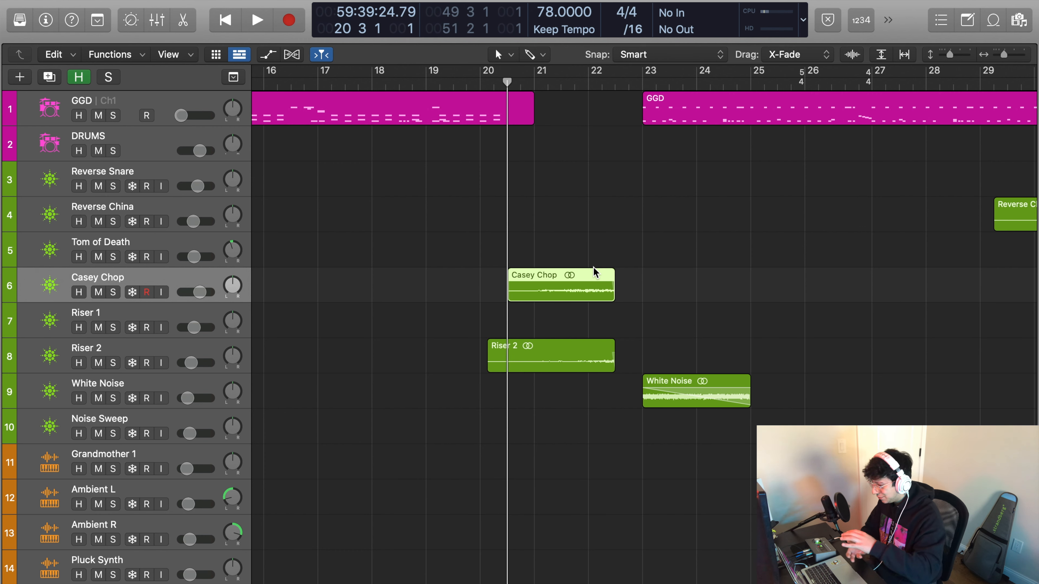
pyautogui.moveTo(602, 247)
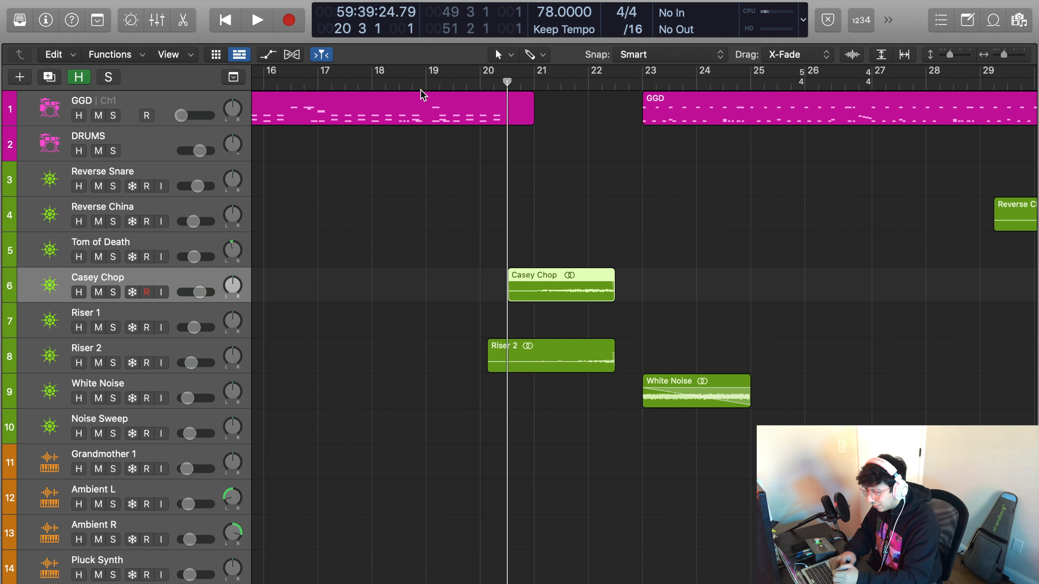
pyautogui.moveTo(496, 310)
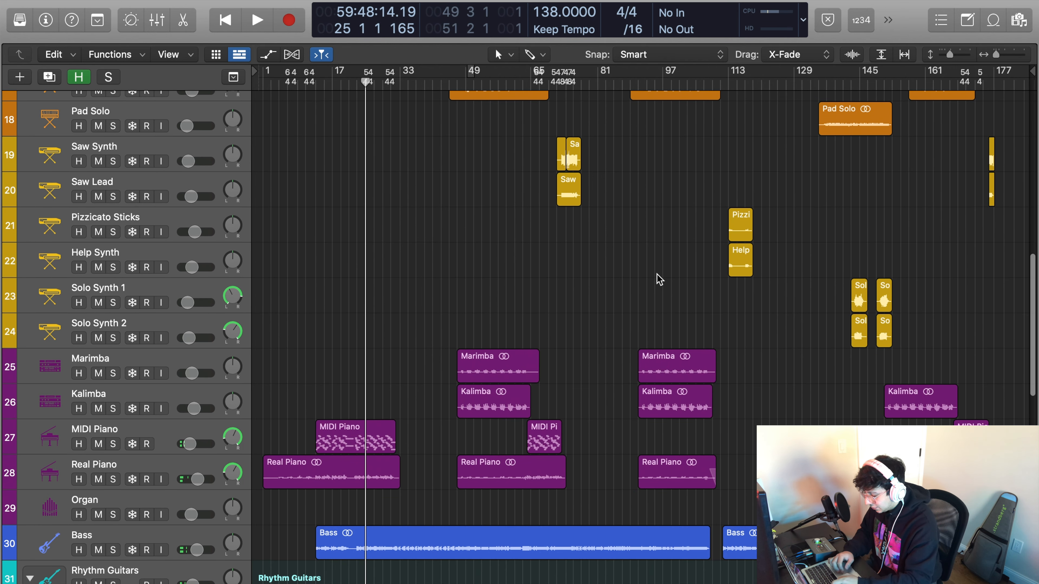
# Step: Scroll down to the Bass and rhythm guitar tracks and start playback of the song
pyautogui.scroll(-3)
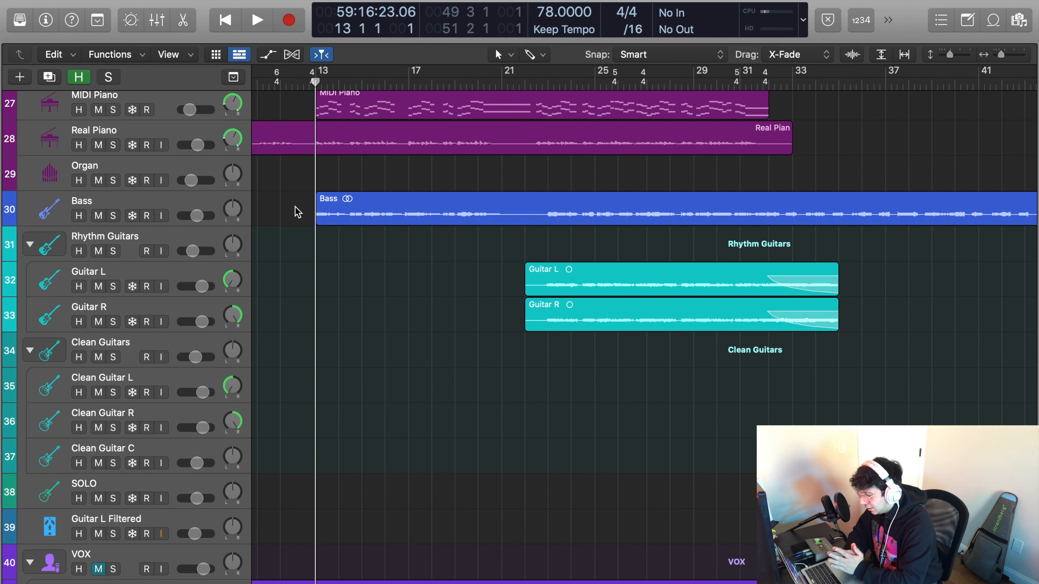
pyautogui.scroll(-3)
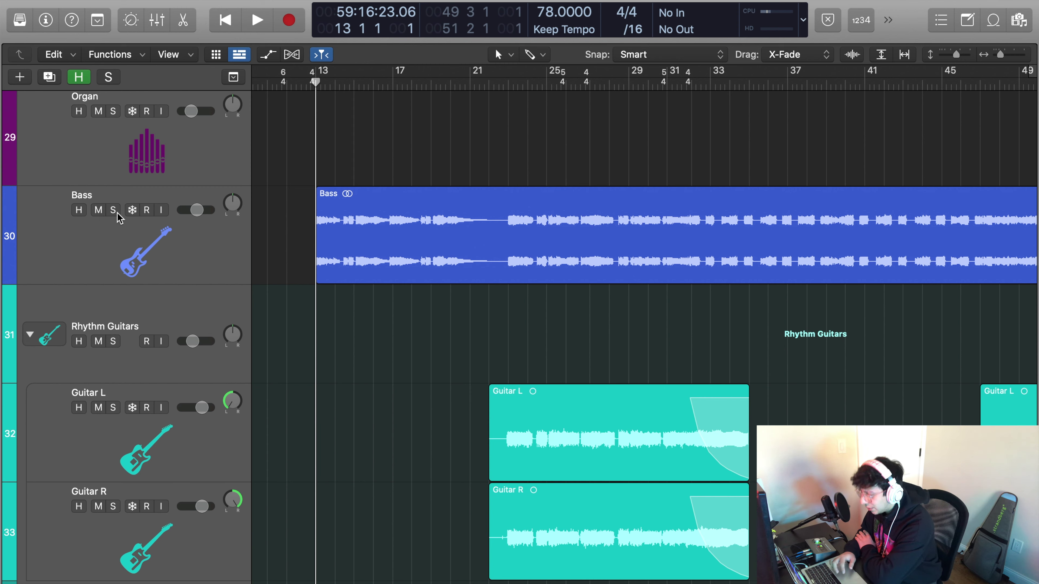
pyautogui.moveTo(116, 215)
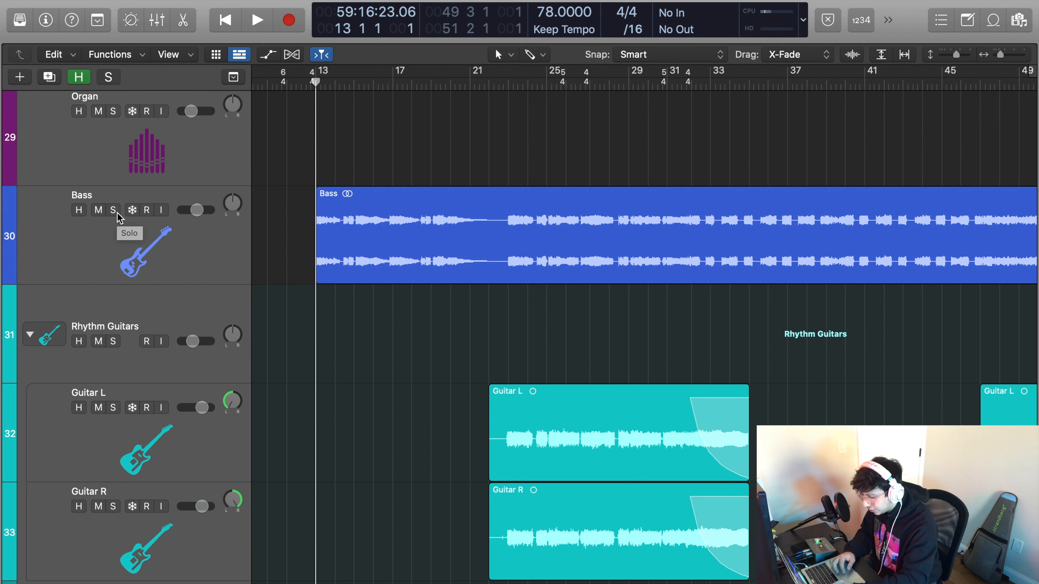
pyautogui.click(113, 210)
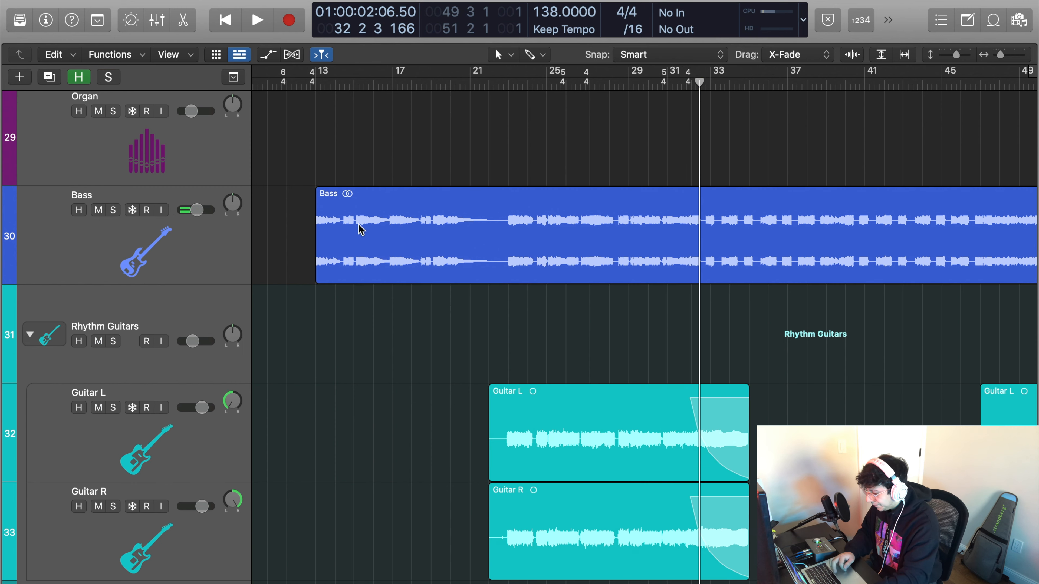
# Step: Scroll to the Rhythm Guitars group and along the timeline toward the chopped regions near bar 77
pyautogui.scroll(-3)
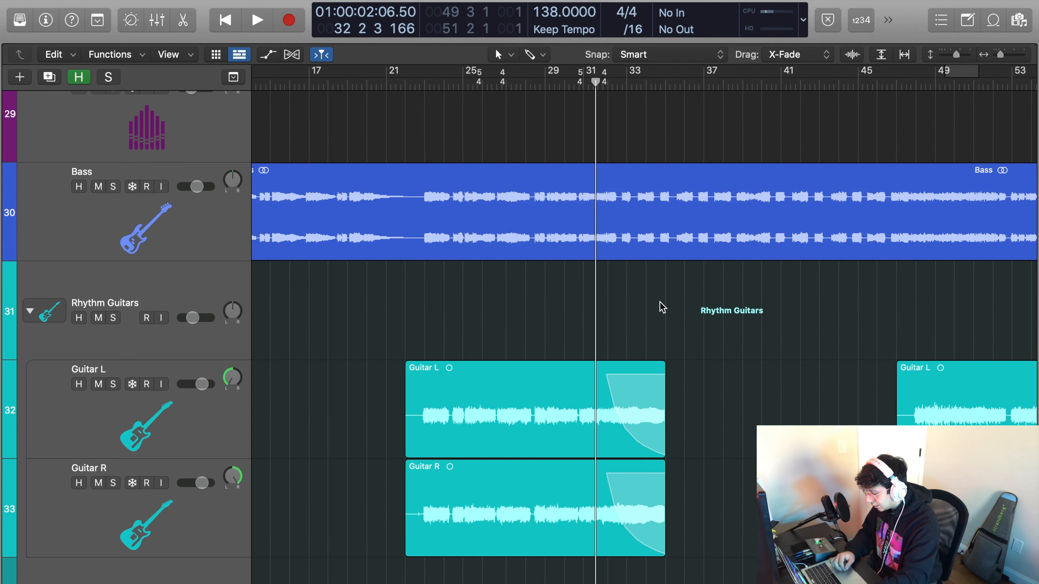
pyautogui.scroll(-3)
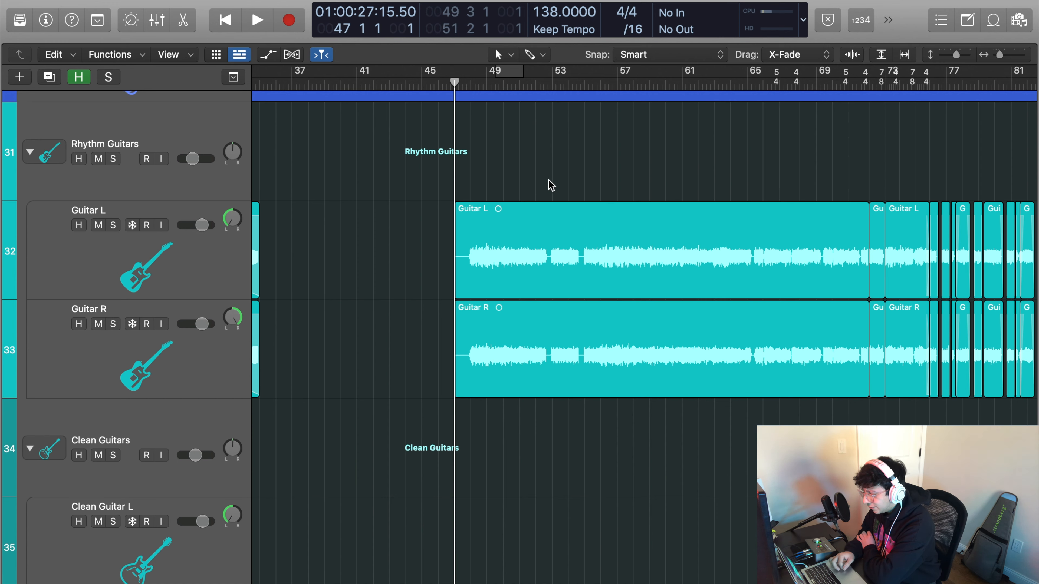
pyautogui.moveTo(547, 242)
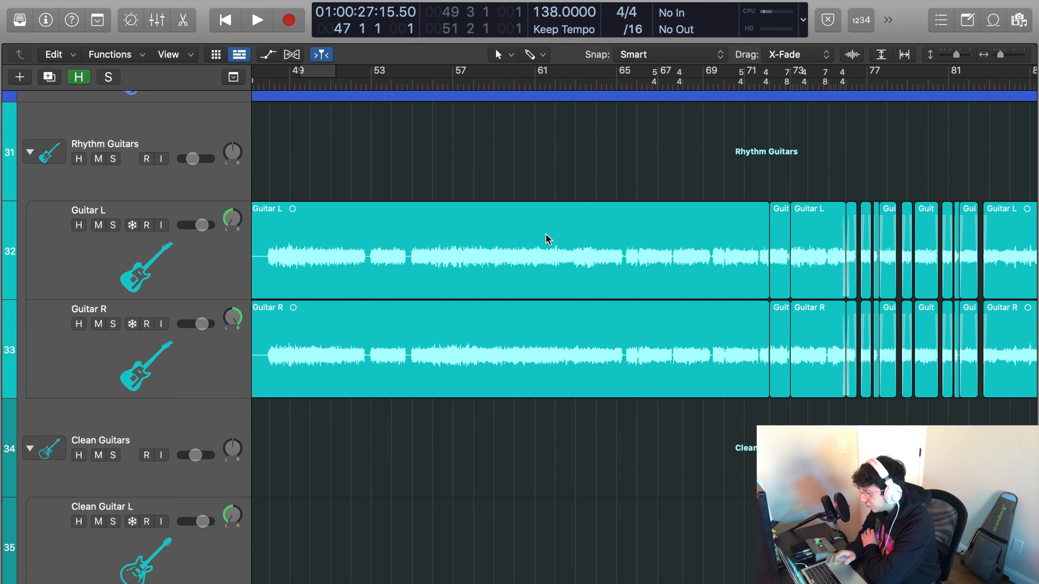
pyautogui.hscroll(3)
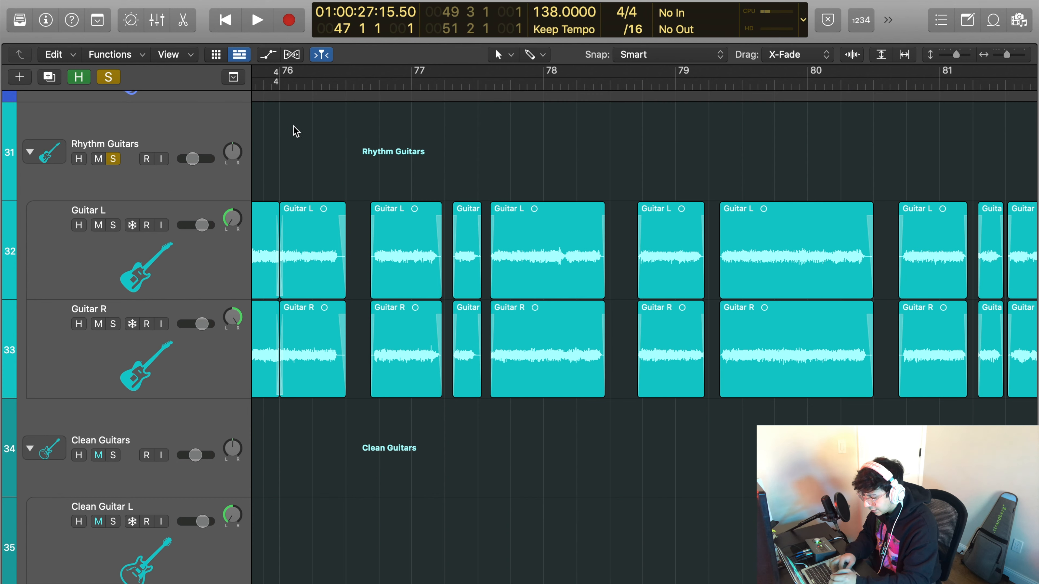
# Step: Start playback of the soloed Rhythm Guitars from around bar 58
pyautogui.click(258, 20)
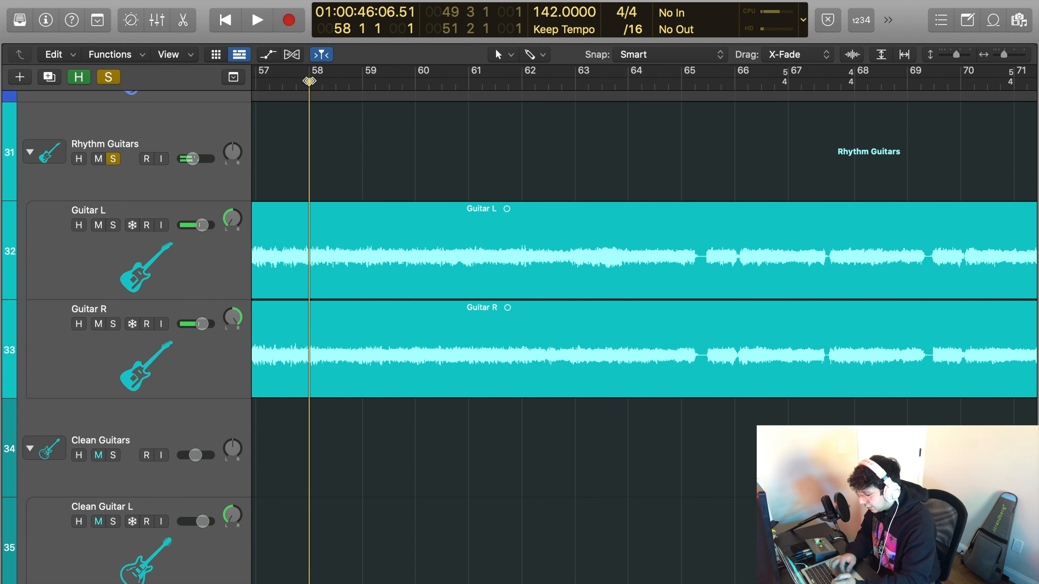
# Step: Clear the Rhythm Guitars solo and scroll toward the Help Synth and Solo Synth tracks
pyautogui.click(114, 159)
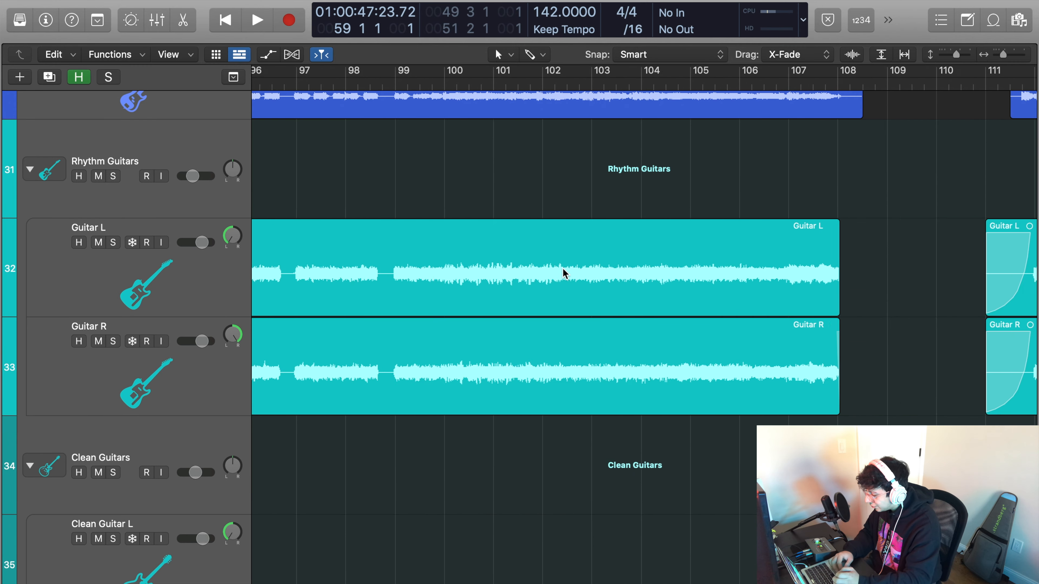
pyautogui.hscroll(3)
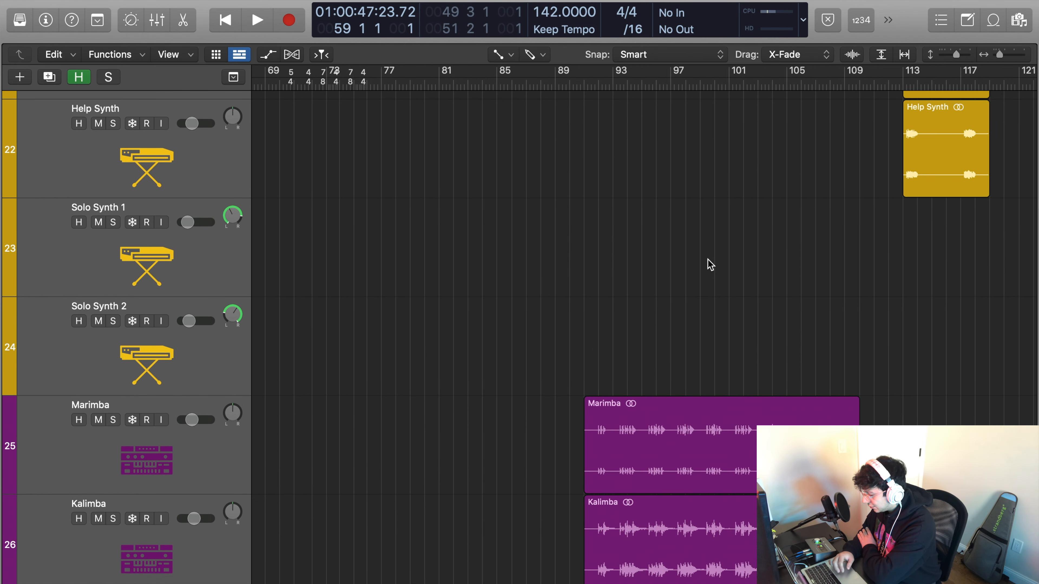
pyautogui.hscroll(3)
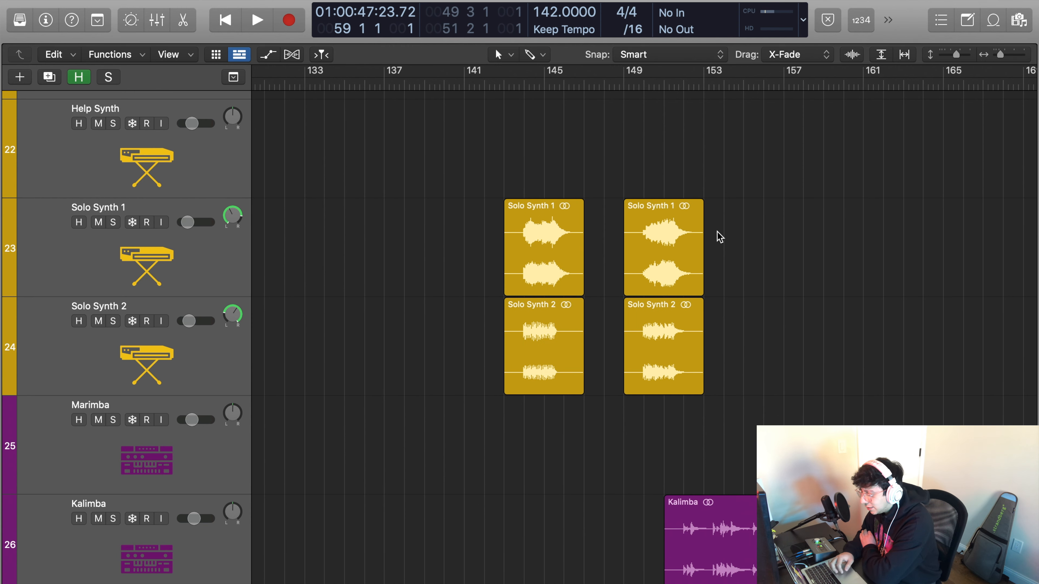
pyautogui.moveTo(523, 110)
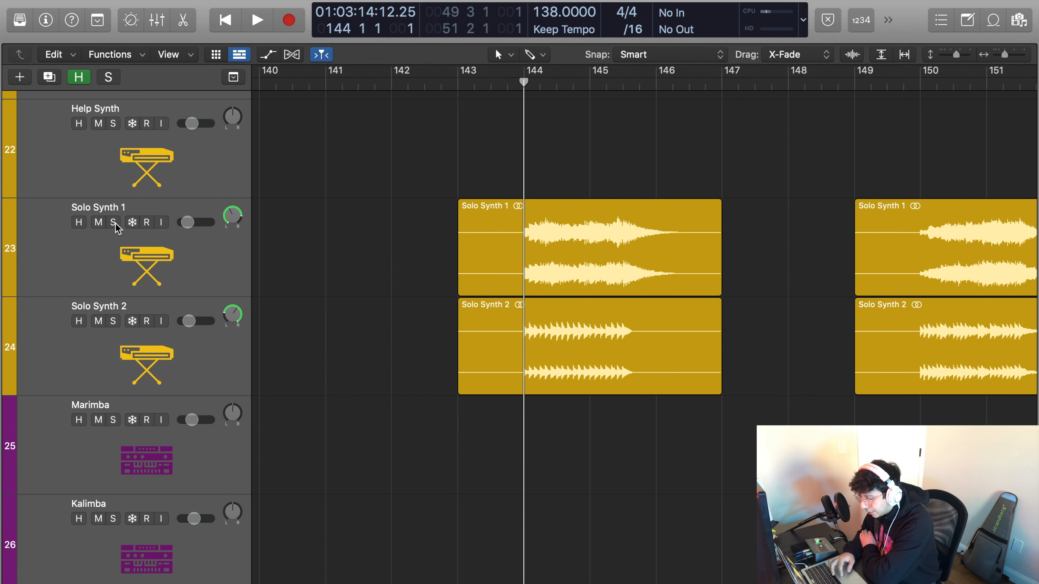
pyautogui.click(113, 222)
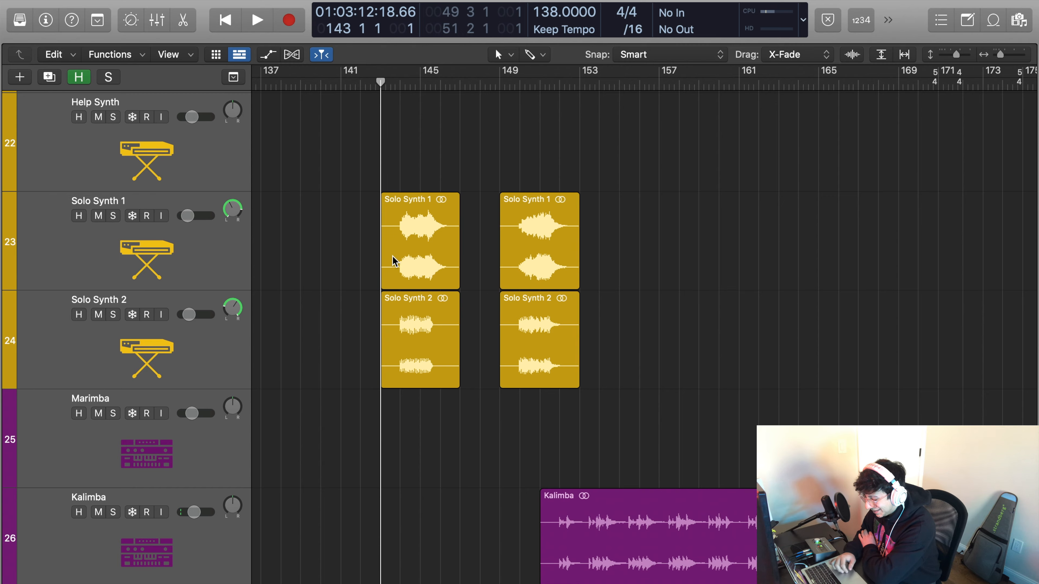
# Step: Scroll through the arrangement from the drum tracks down toward the vocal stems and master
pyautogui.scroll(-3)
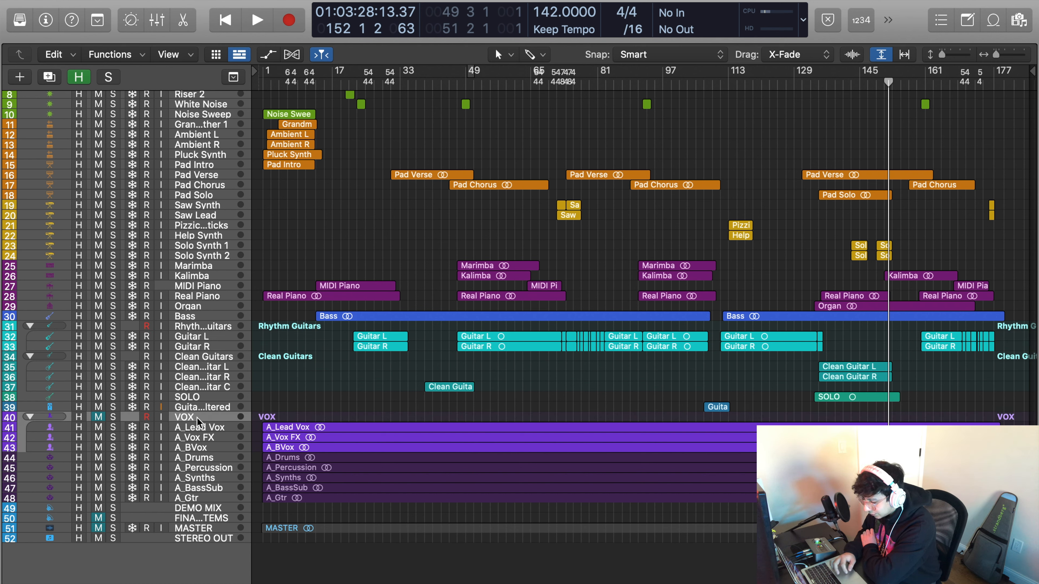
pyautogui.moveTo(344, 401)
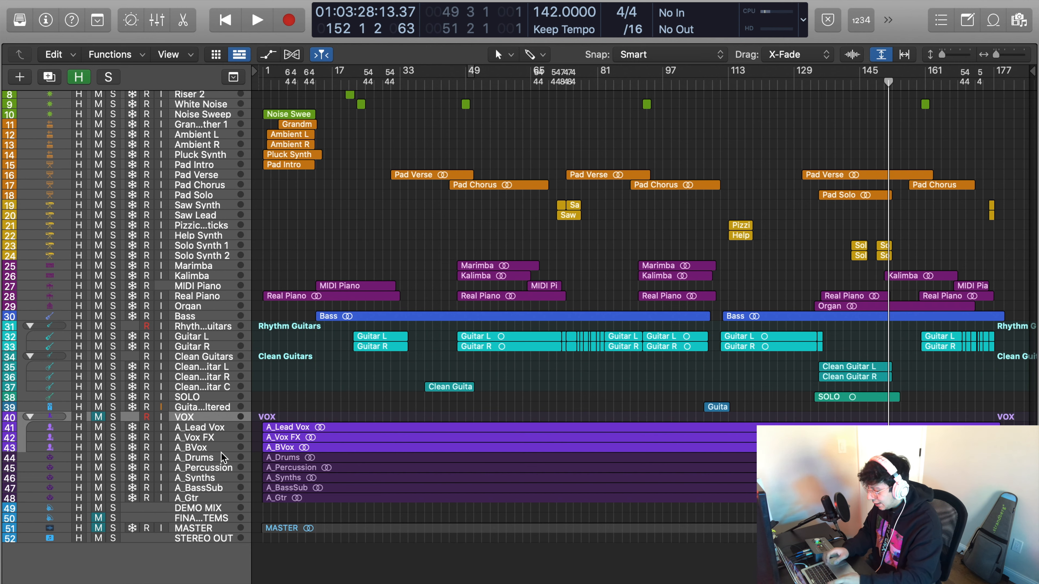
# Step: Scroll down to the Pad Chorus, Pad Solo and Saw Synth tracks around bar 112
pyautogui.scroll(-3)
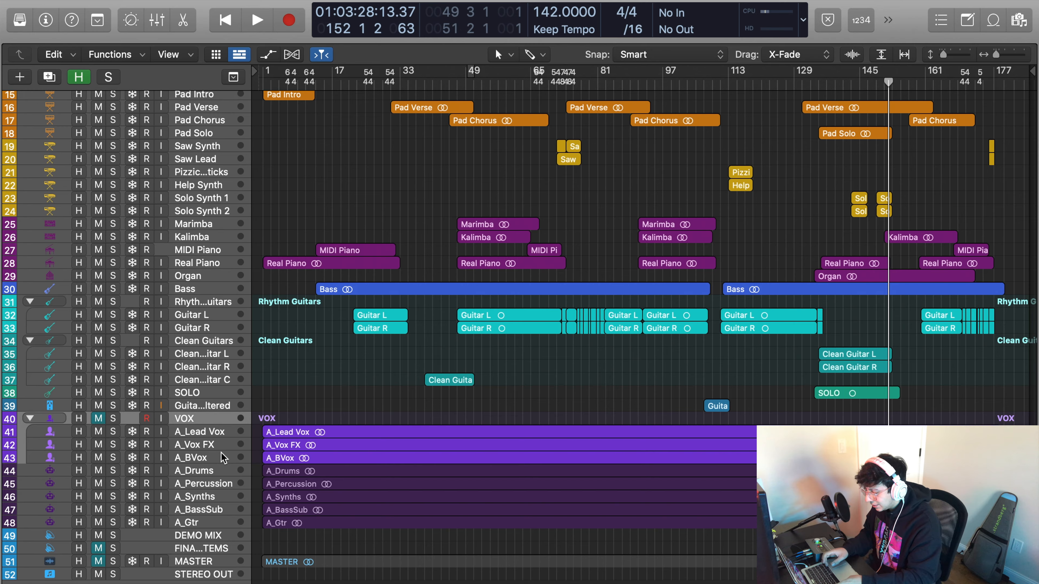
pyautogui.scroll(-3)
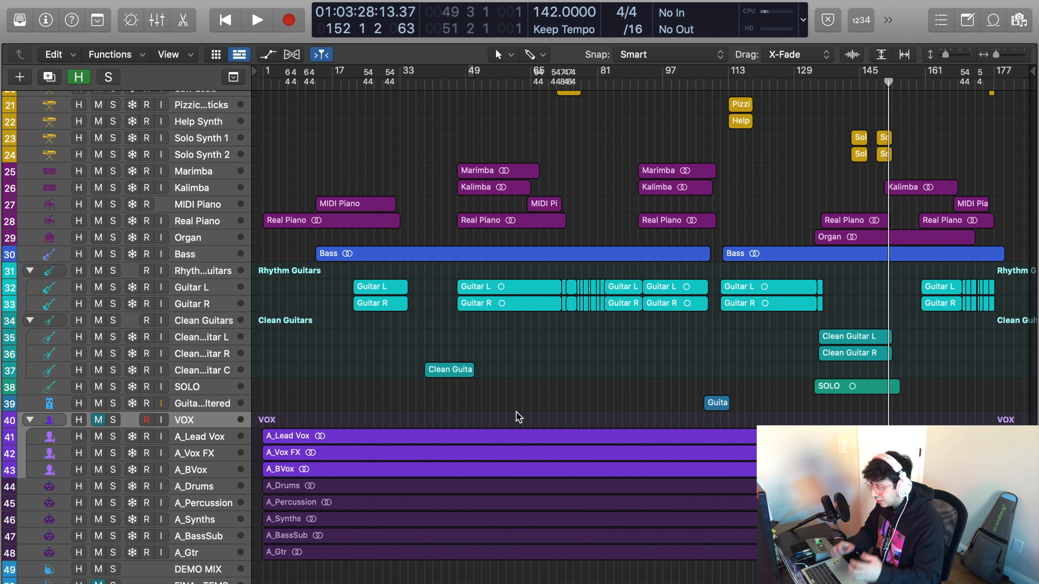
pyautogui.scroll(-3)
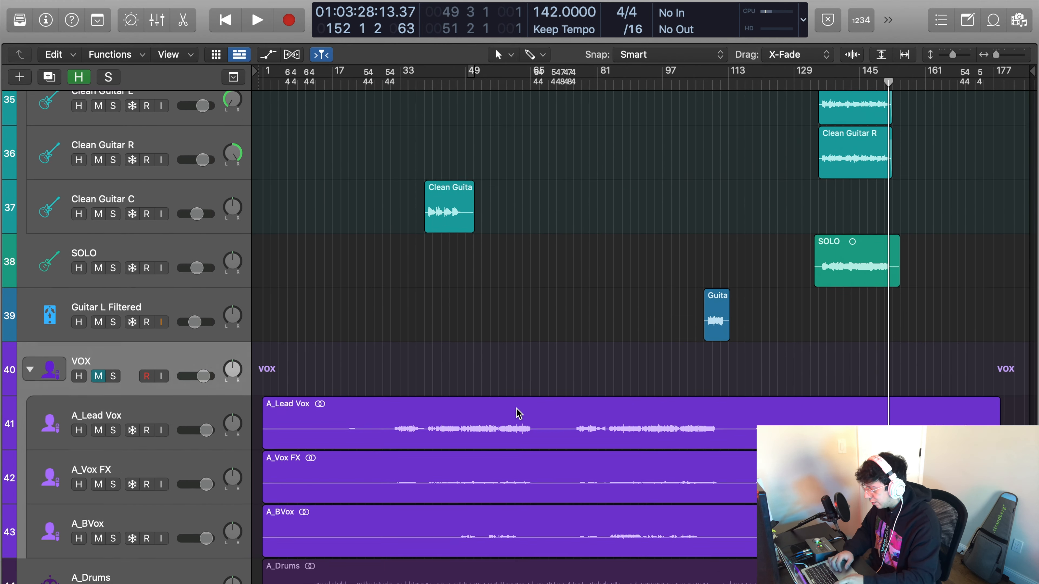
pyautogui.scroll(-3)
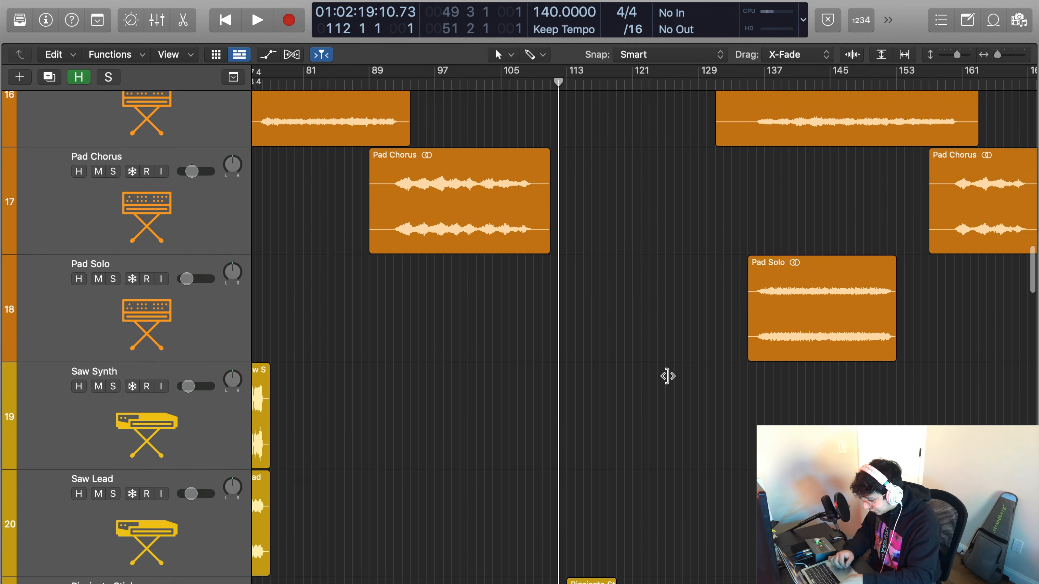
# Step: Scroll down to the VOX folder stem tracks ahead of playback around bar 123
pyautogui.scroll(-3)
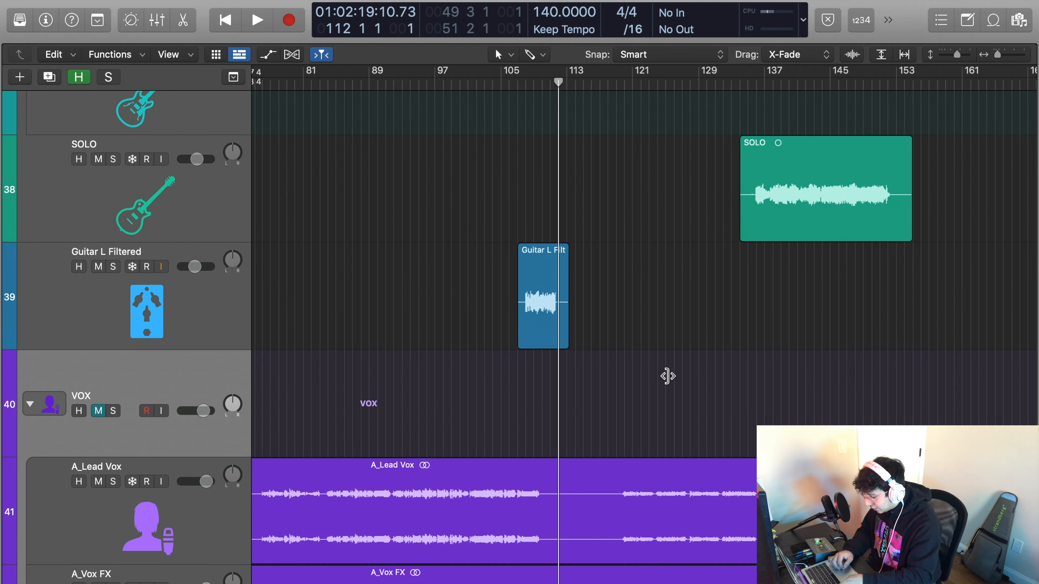
pyautogui.scroll(-3)
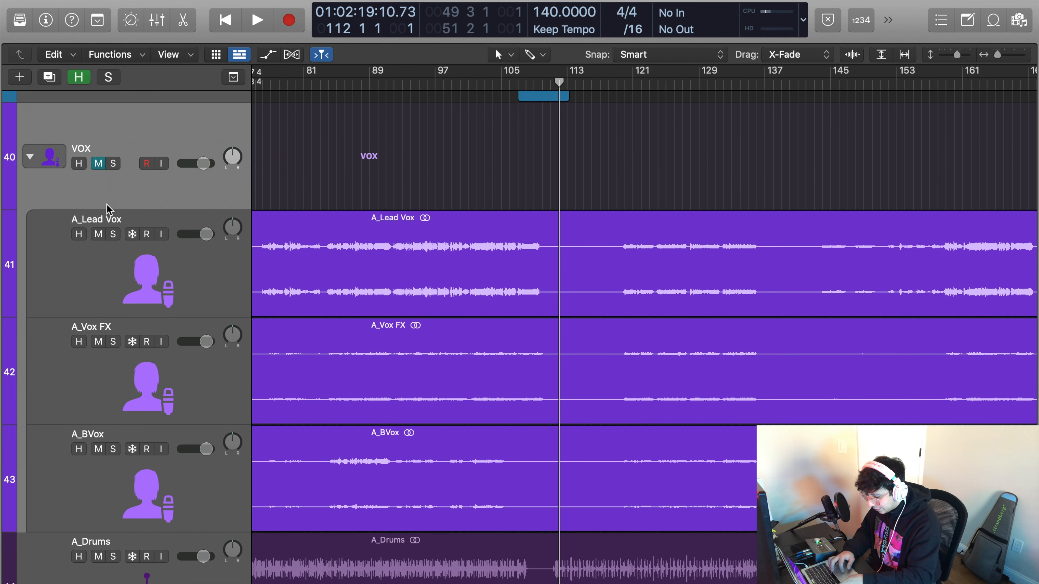
pyautogui.scroll(-3)
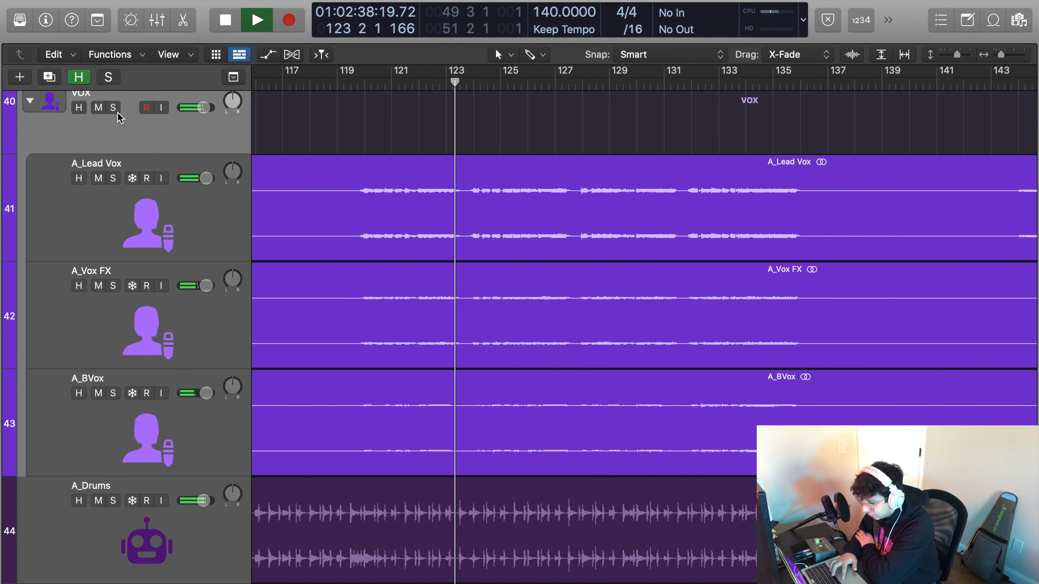
# Step: Solo A_Lead Vox to hear it alone, then solo A_Vox FX instead
pyautogui.click(114, 107)
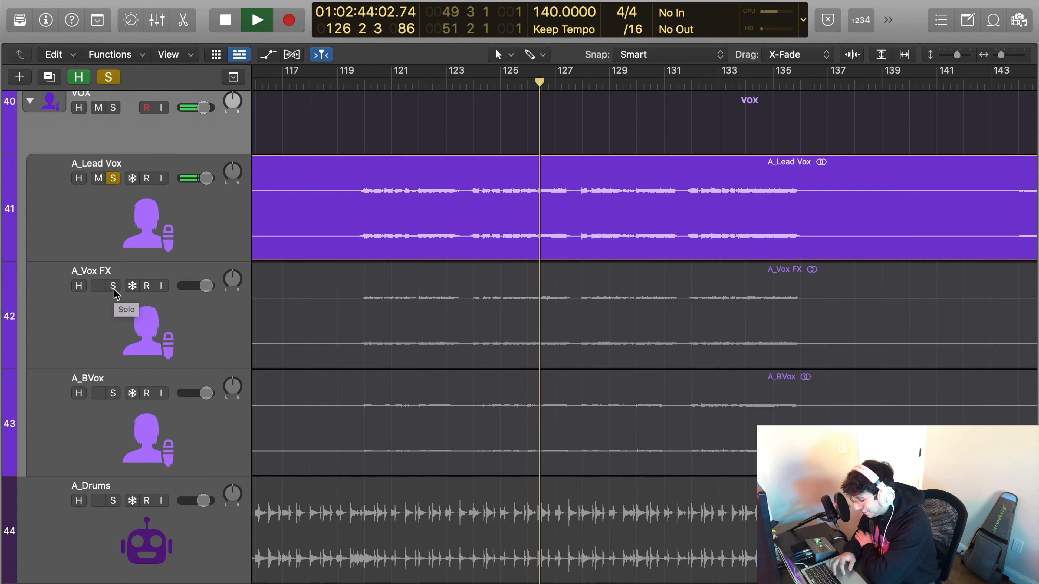
pyautogui.click(113, 285)
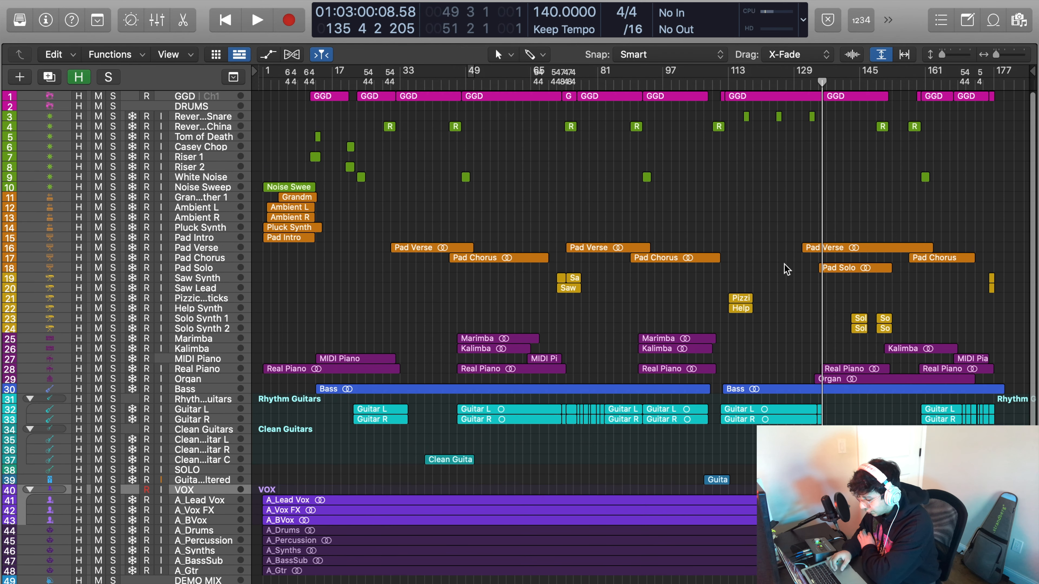
pyautogui.moveTo(803, 365)
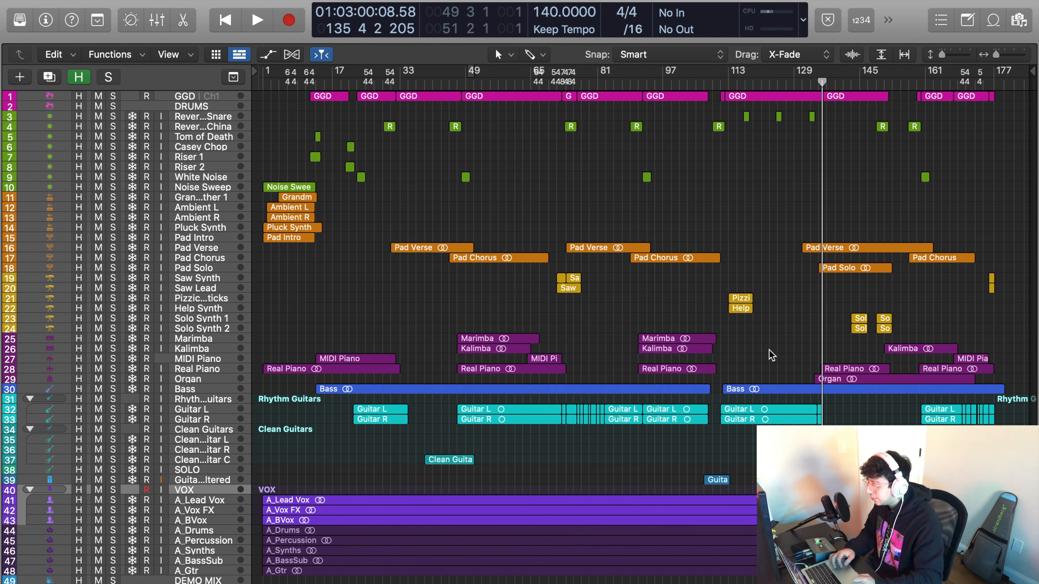
# Step: Zoom out to the full arrangement and start playback of the final mix from bar 112
pyautogui.scroll(-3)
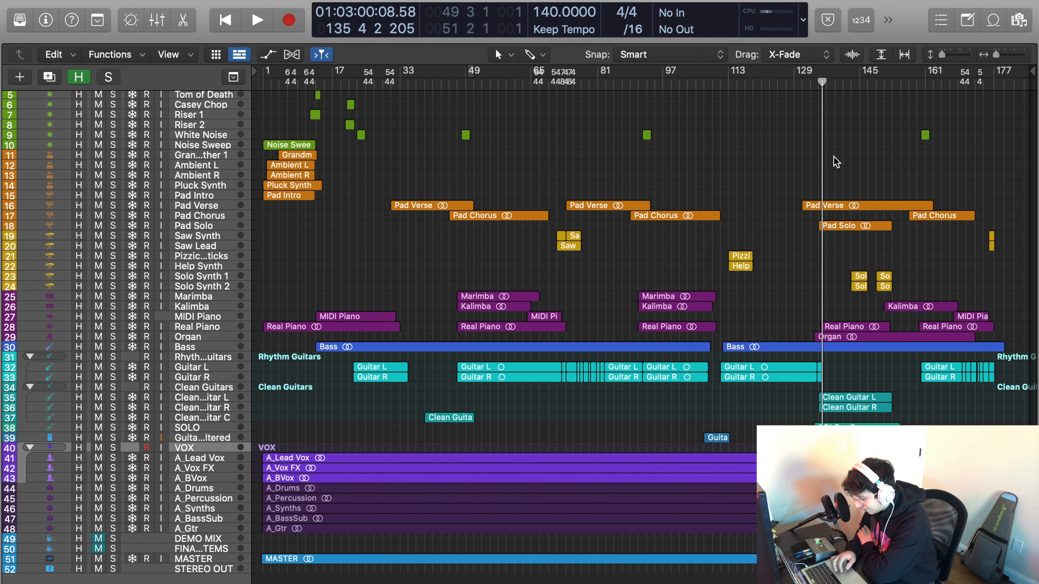
pyautogui.click(258, 20)
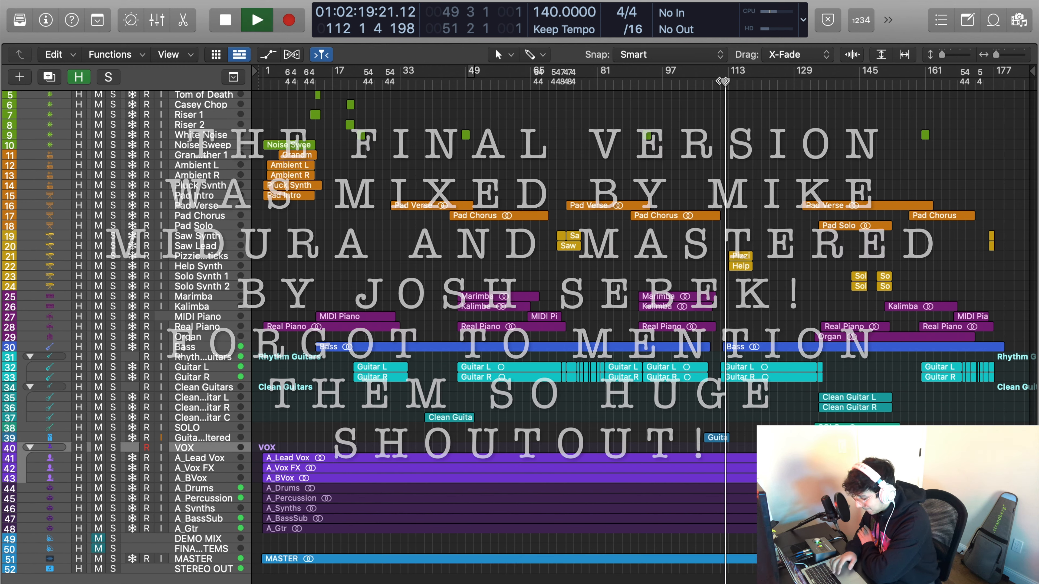